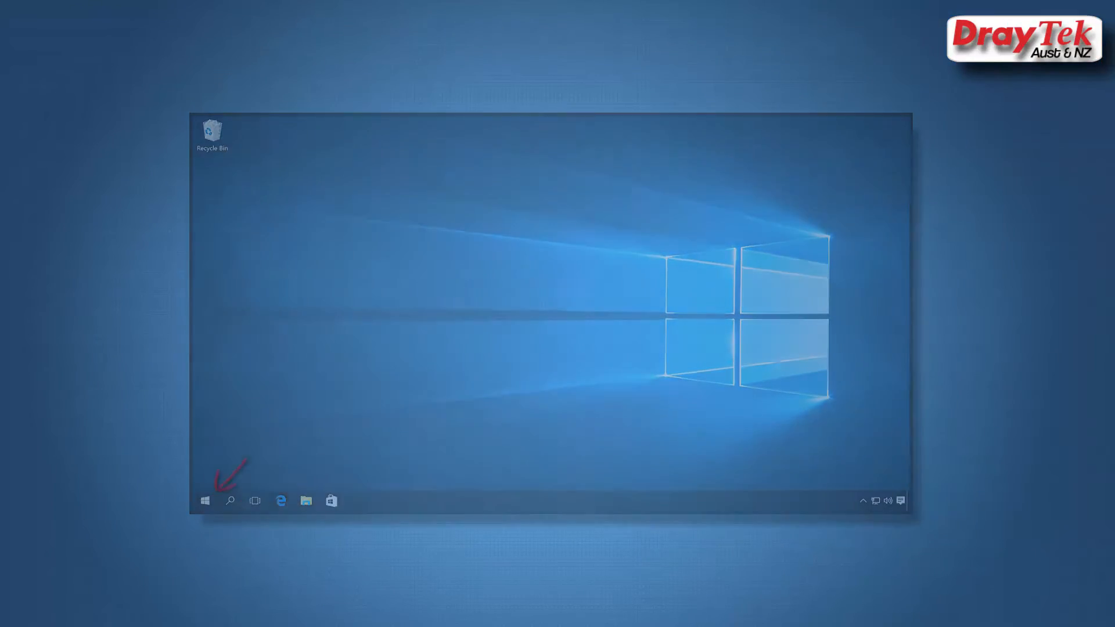
Step: Launch Command Prompt by searching 'cmd' in the Start menu
text(cm)
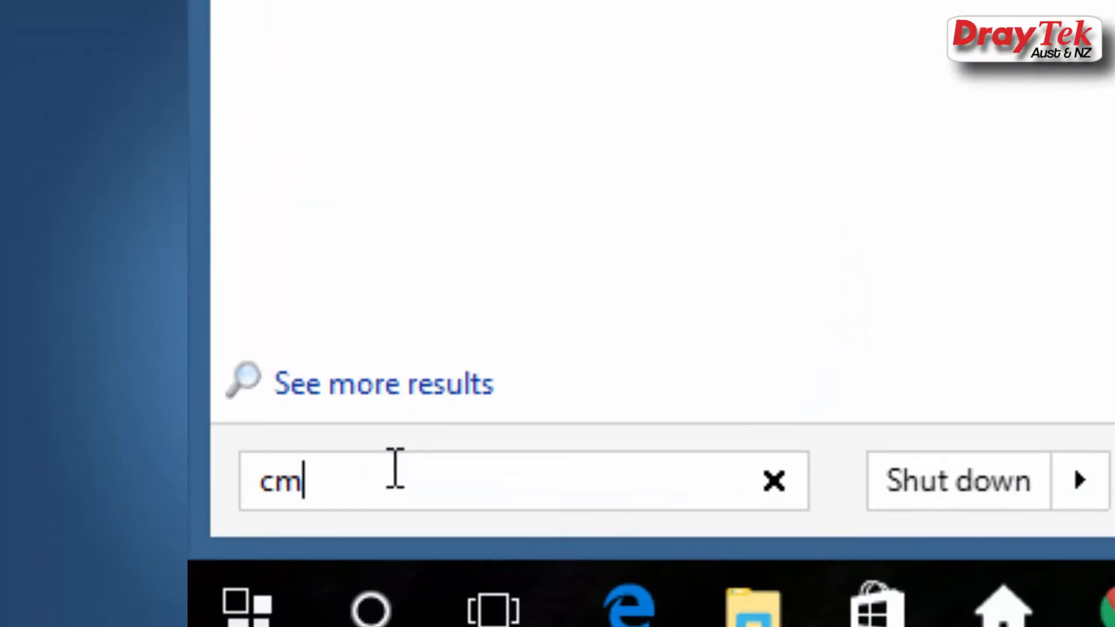
text(d)
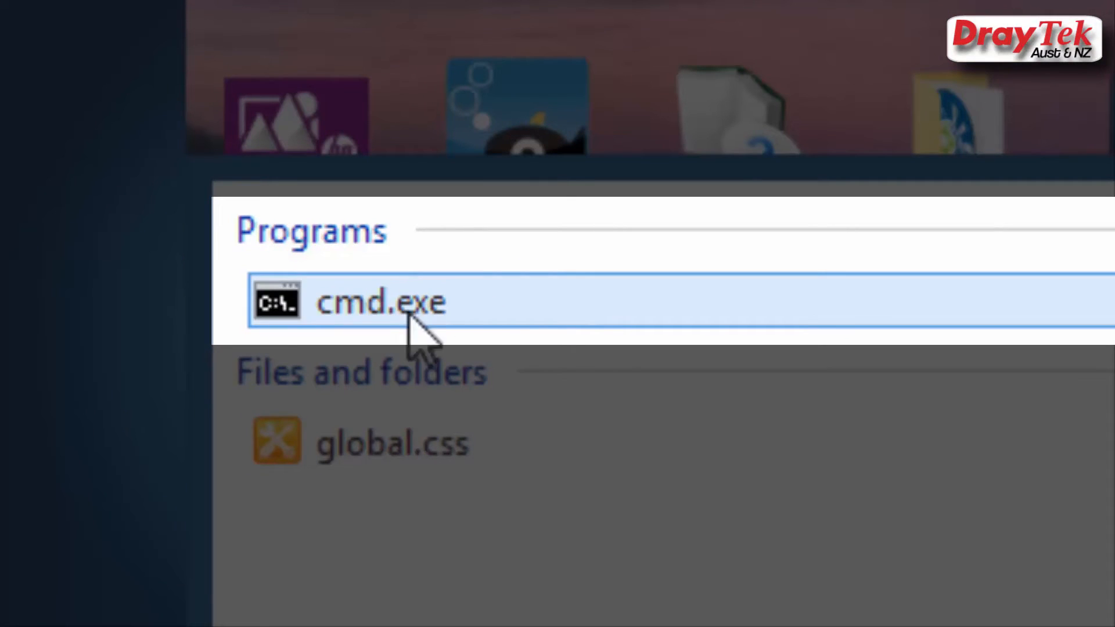
mouse_move(637, 334)
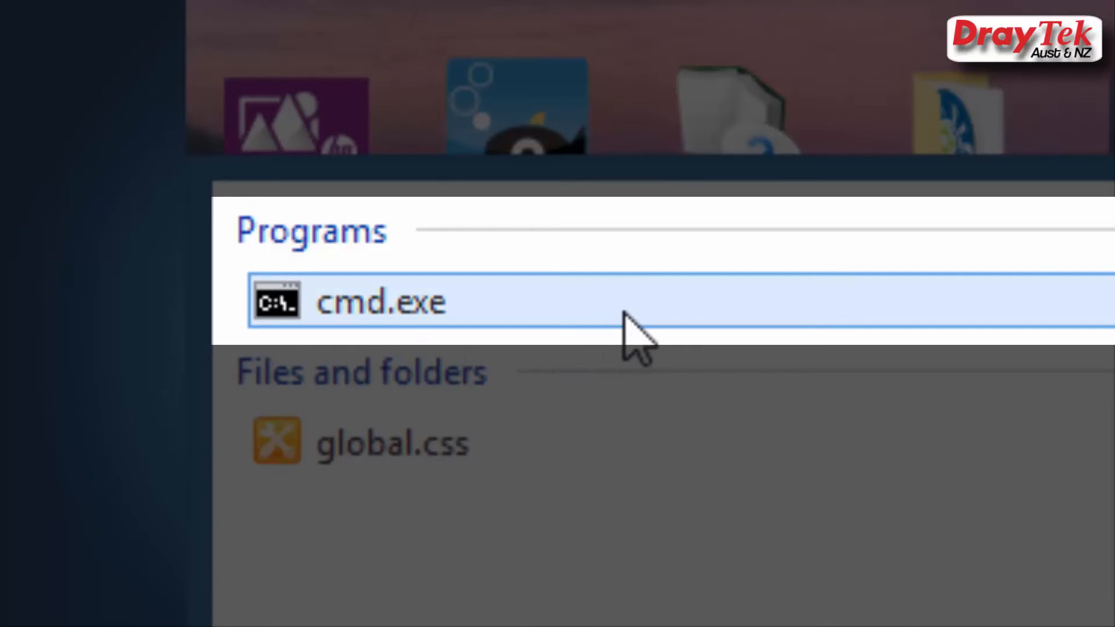
click(382, 301)
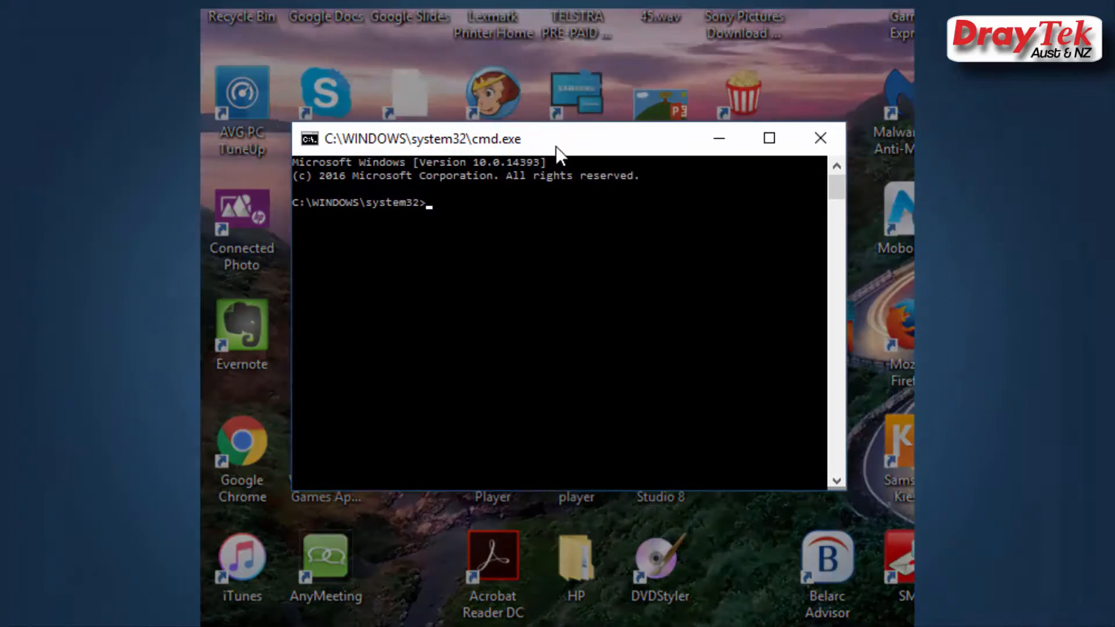
Step: Run ipconfig and locate the Ethernet adapter's Default Gateway 192.168.1.1
text(i)
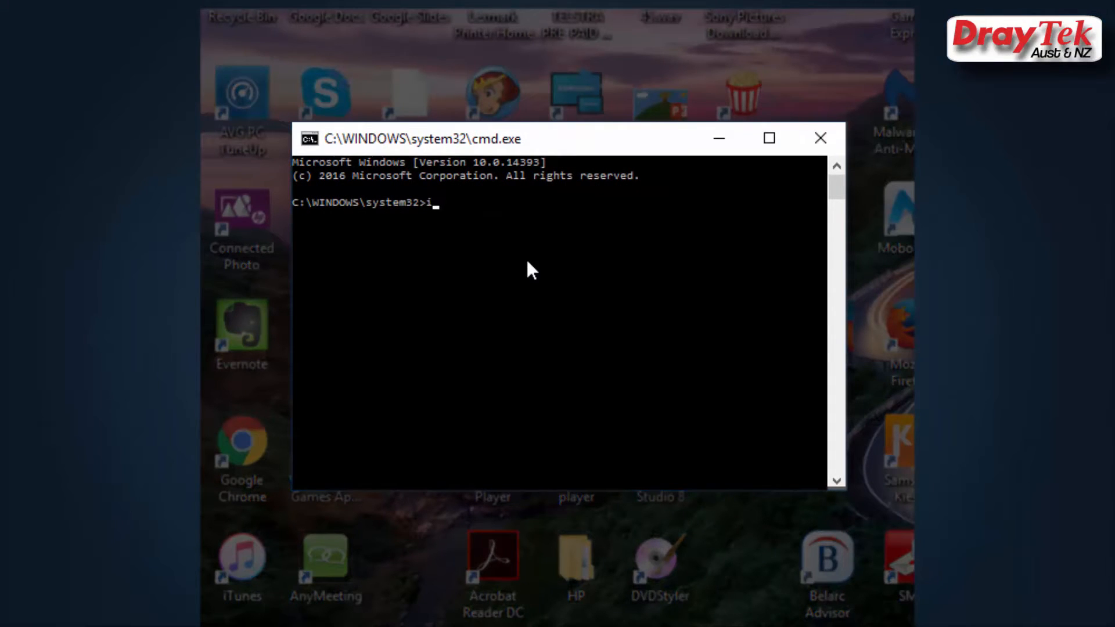
text(pconf)
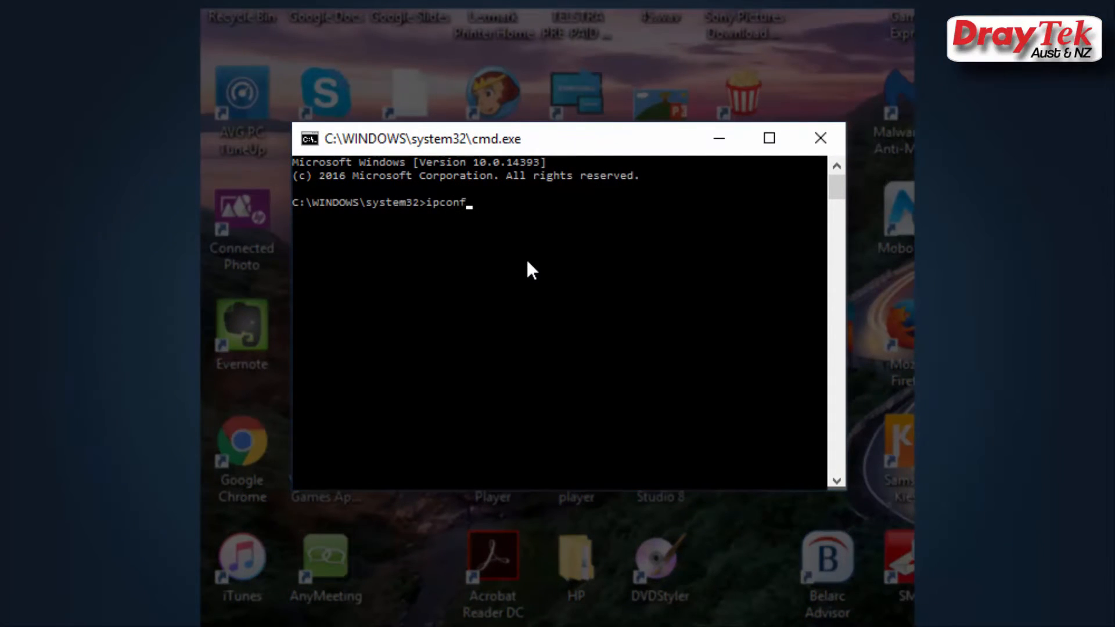
text(ig)
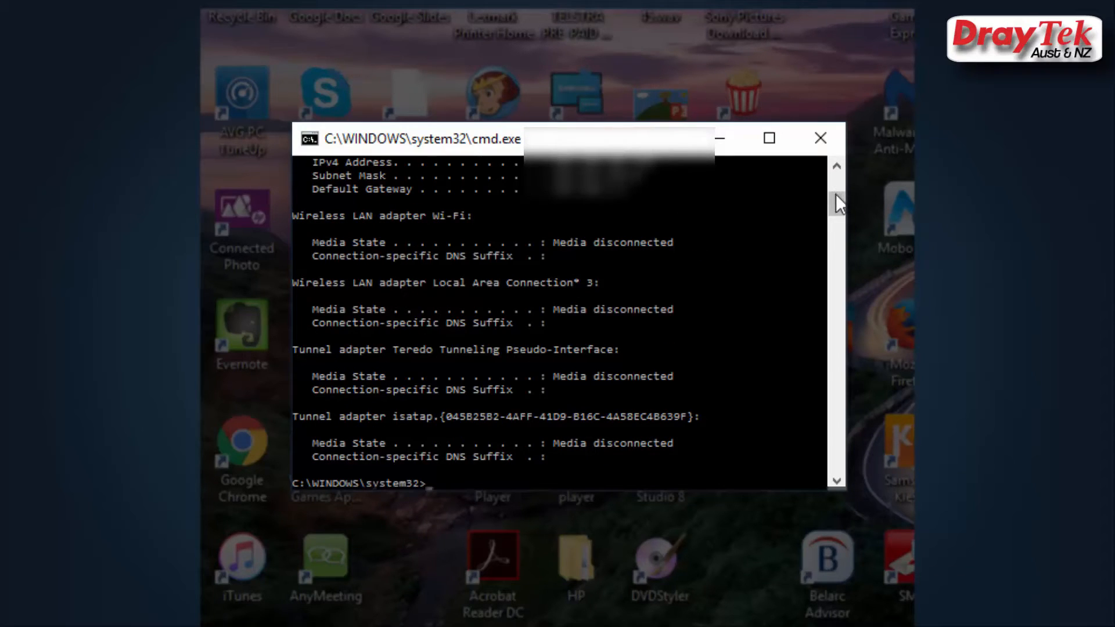
scroll(up, 3)
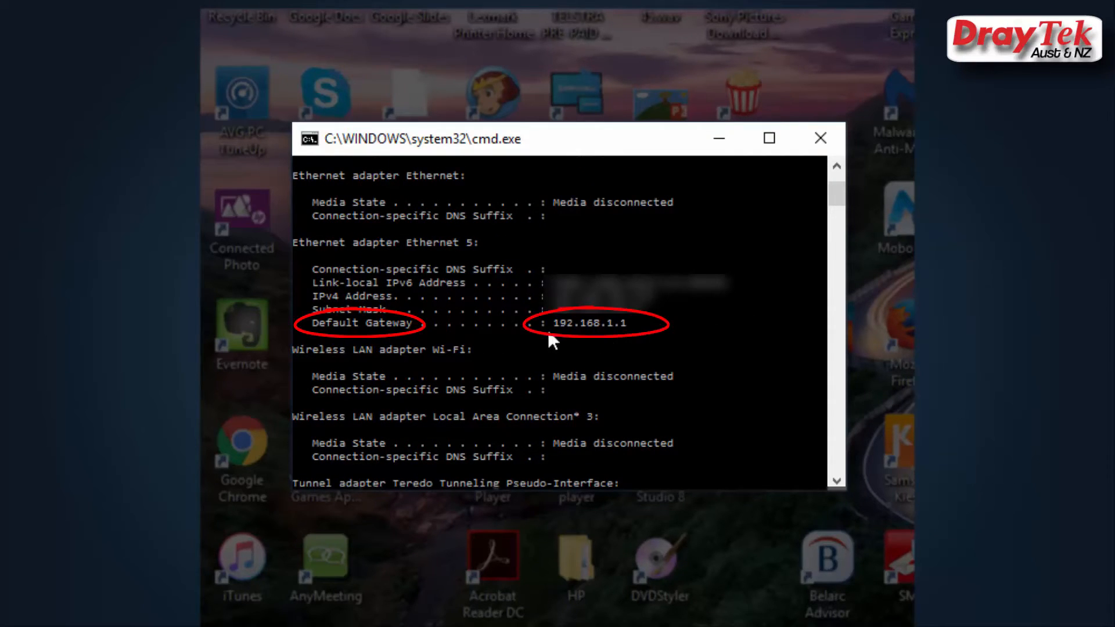
mouse_move(640, 345)
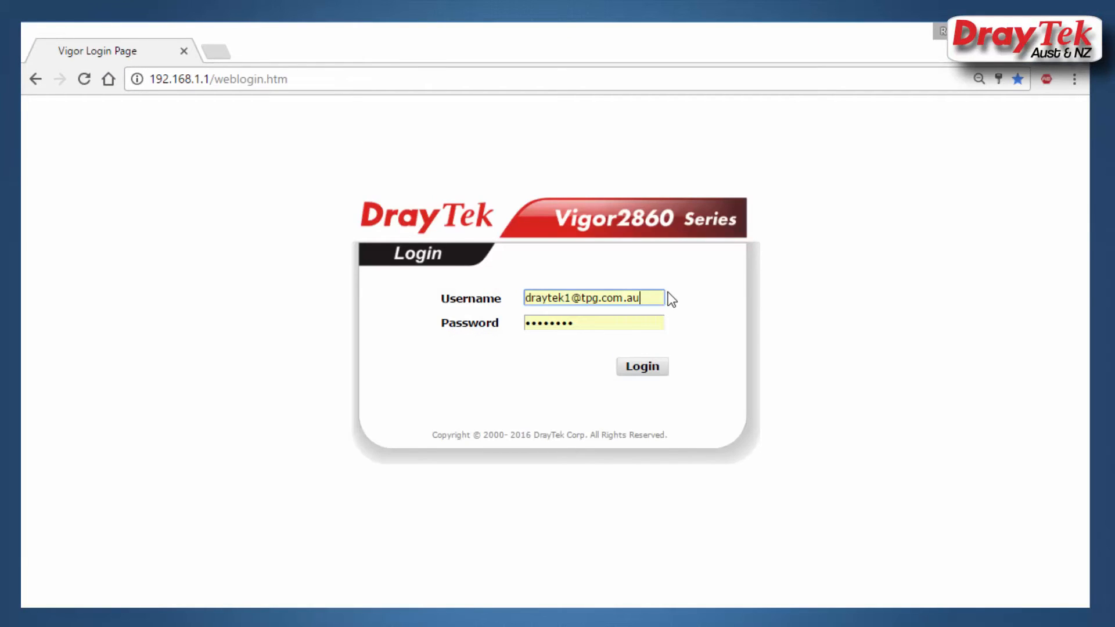
Step: Log into the Vigor2860 as user 'admin' so the Dashboard loads
click(594, 298)
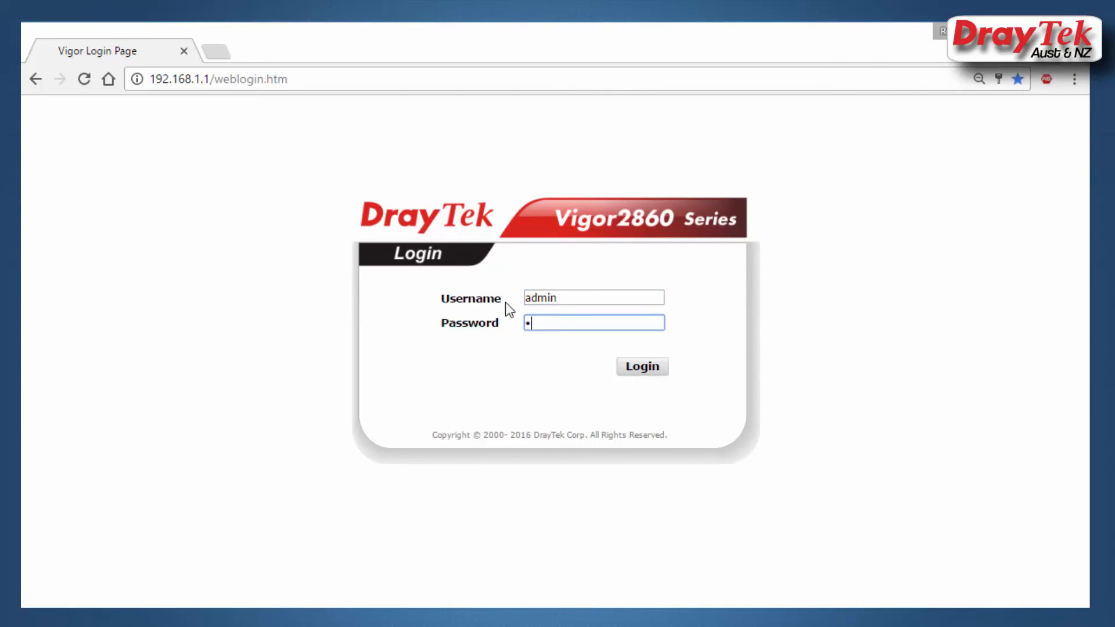
text(admin)
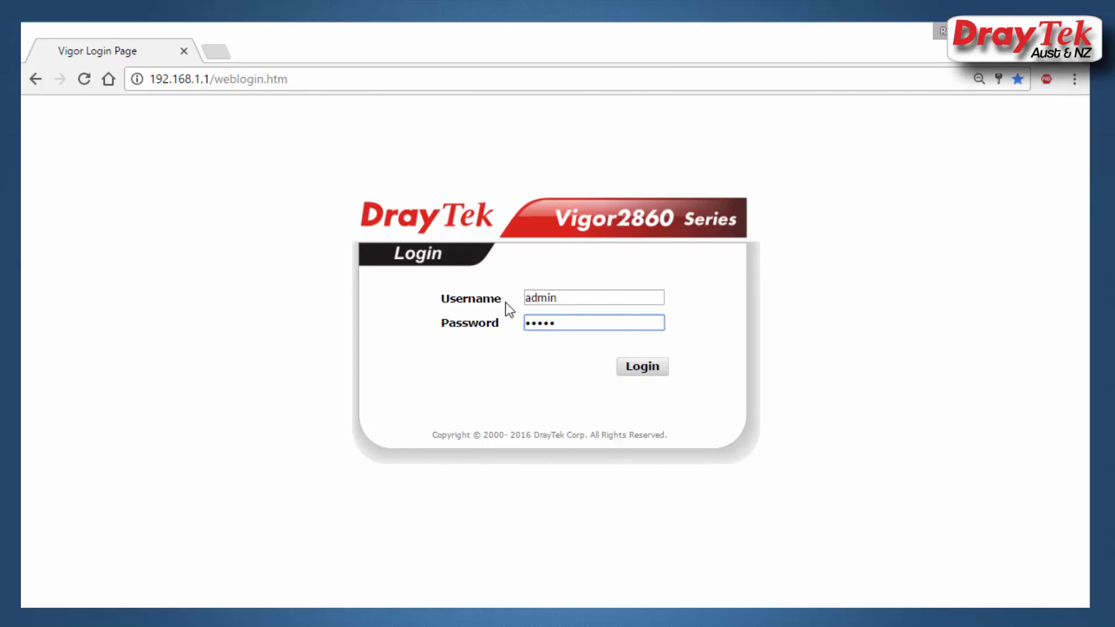
click(641, 366)
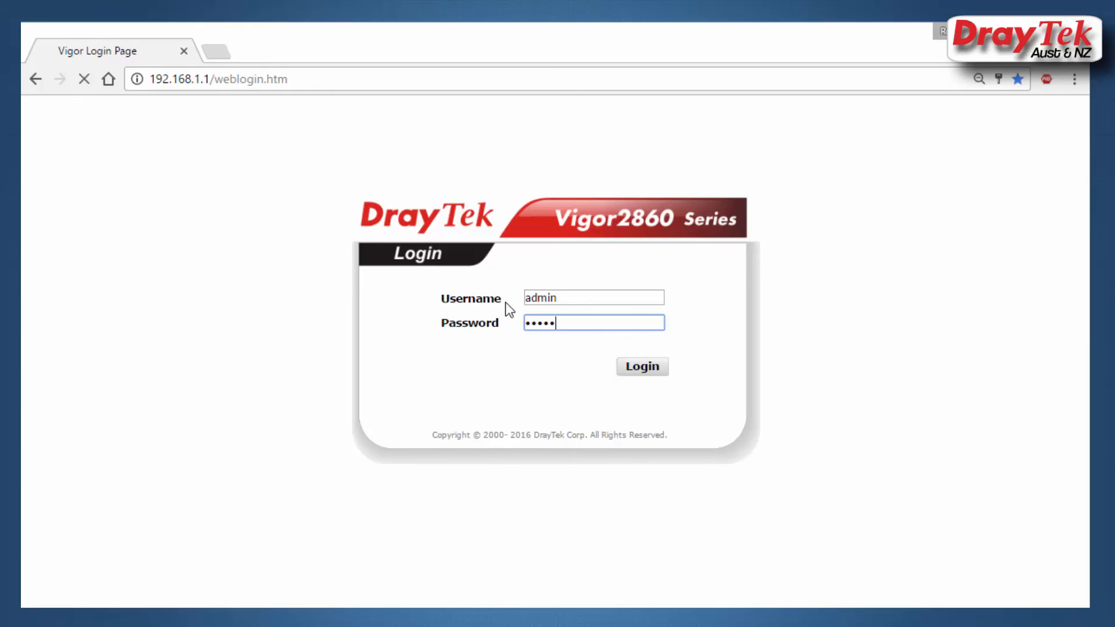
click(641, 366)
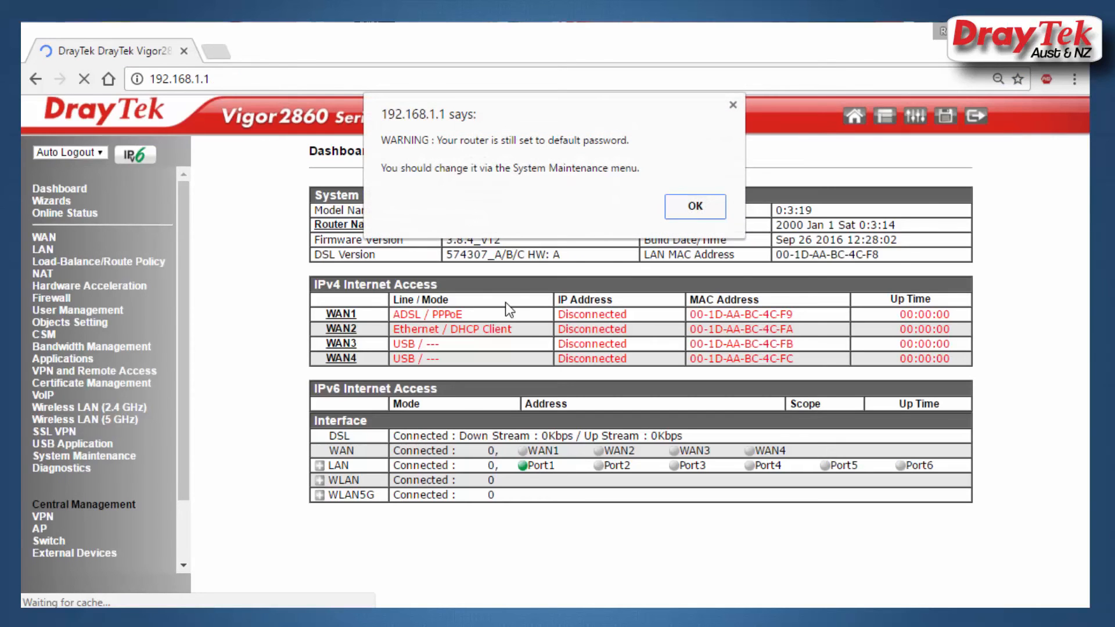
Step: Dismiss the default-password warning to reveal the full Dashboard
click(694, 206)
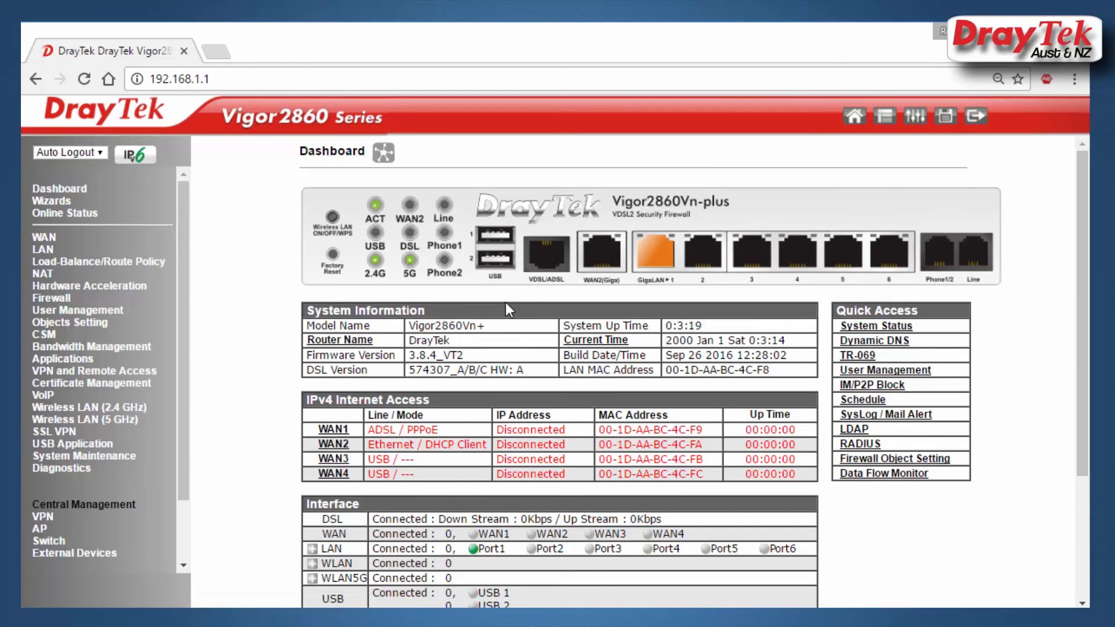
mouse_move(1059, 381)
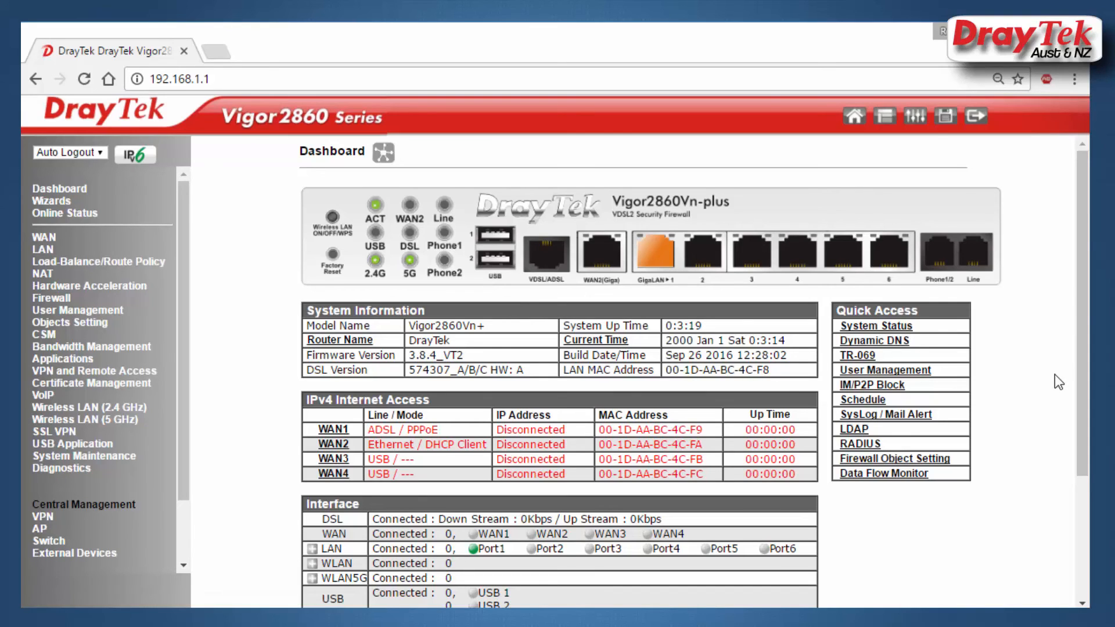